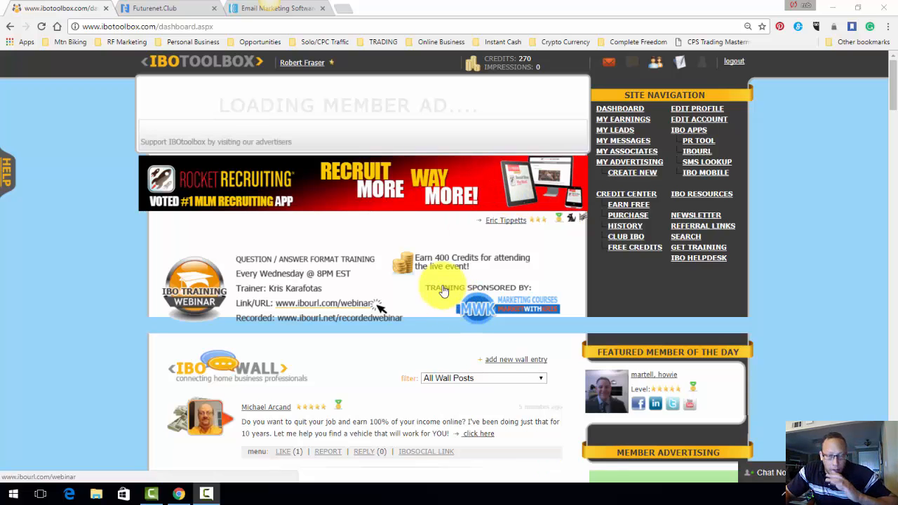
{"action": "scroll", "scroll_direction": "down", "scroll_amount": 3}
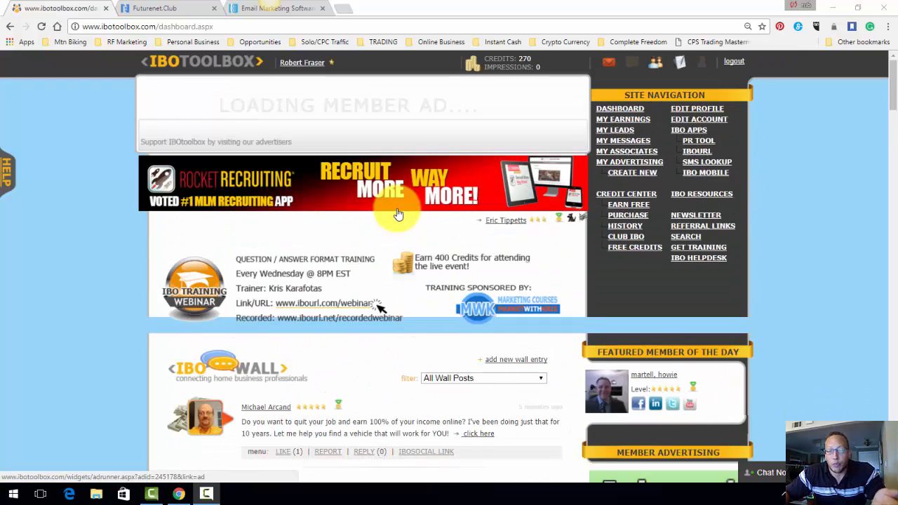
{"action": "scroll", "scroll_direction": "down", "scroll_amount": 3}
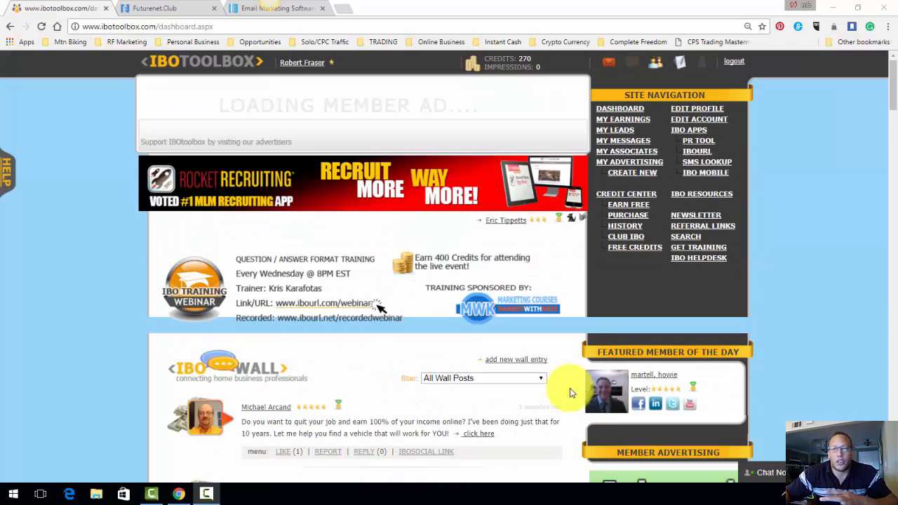
{"action": "scroll", "scroll_direction": "down", "scroll_amount": 3}
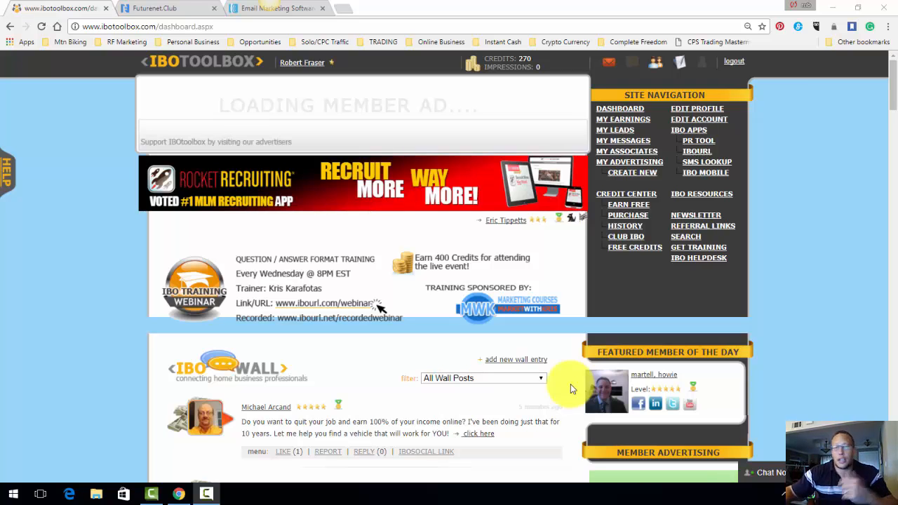
{"action": "mouse_move", "coordinate": [528, 466]}
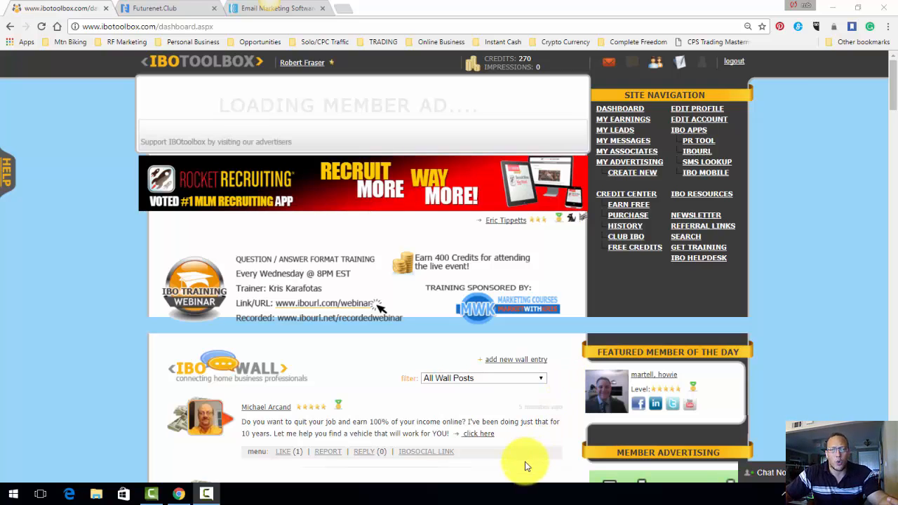
{"action": "scroll", "scroll_direction": "down", "scroll_amount": 3}
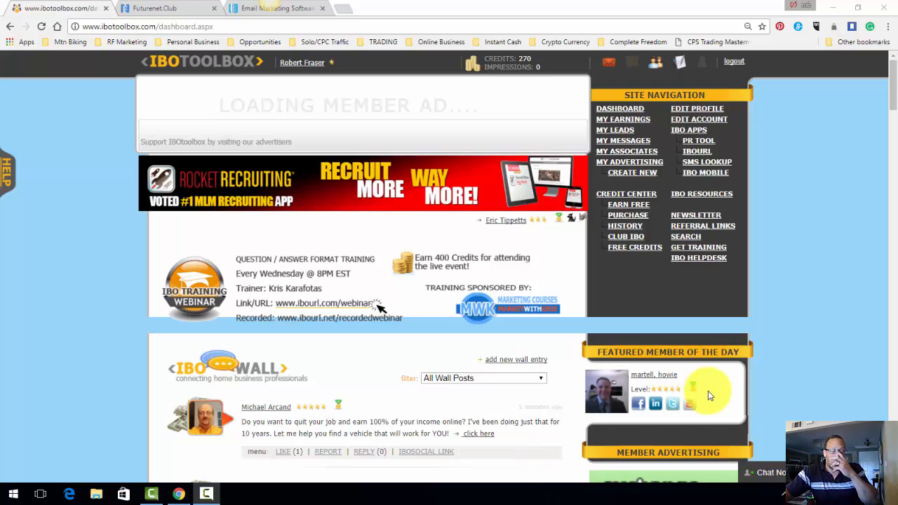
{"action": "scroll", "scroll_direction": "down", "scroll_amount": 3}
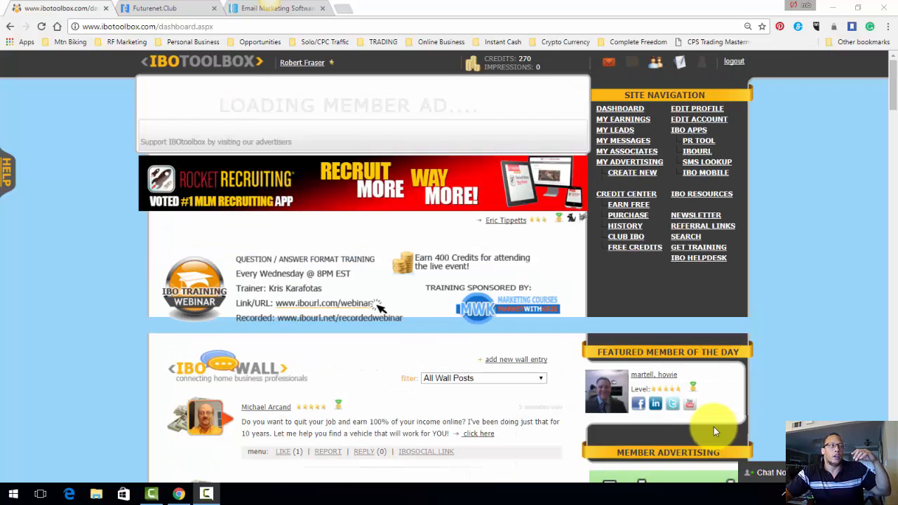
{"action": "mouse_move", "coordinate": [723, 430]}
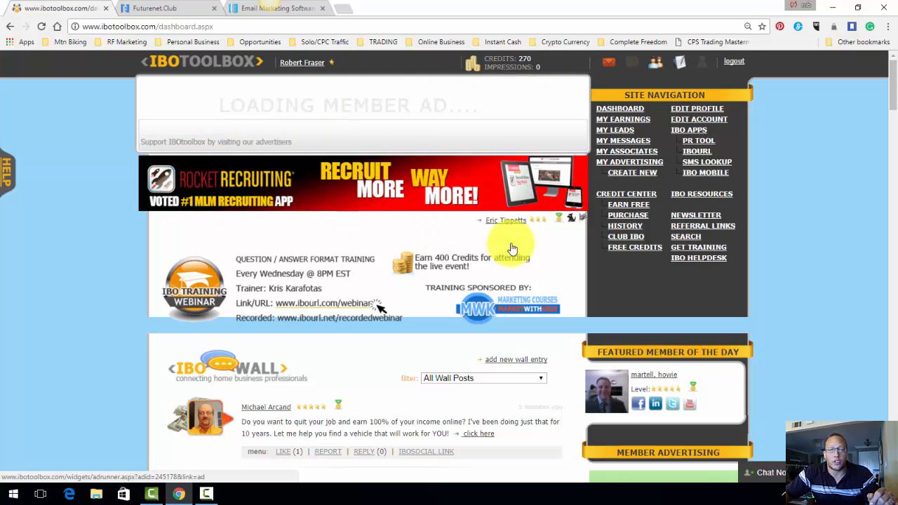
{"action": "scroll", "scroll_direction": "down", "scroll_amount": 3}
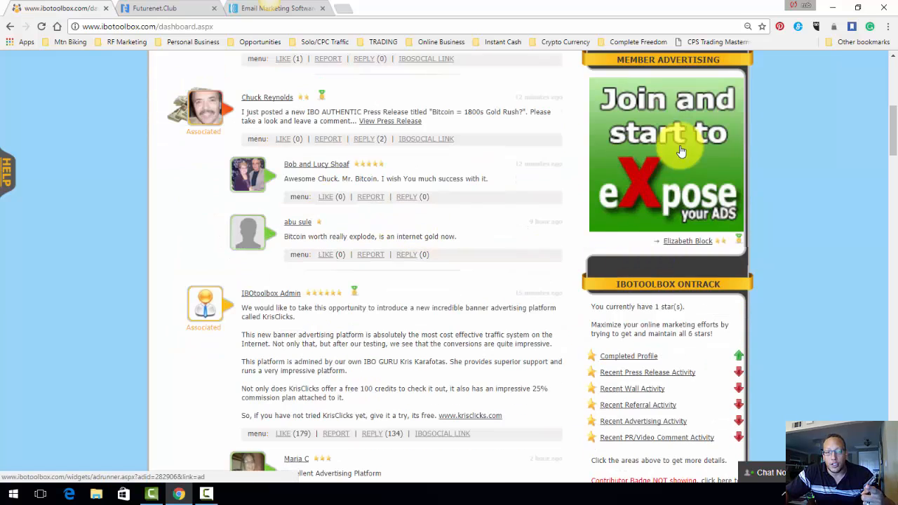
{"action": "scroll", "scroll_direction": "down", "scroll_amount": 3}
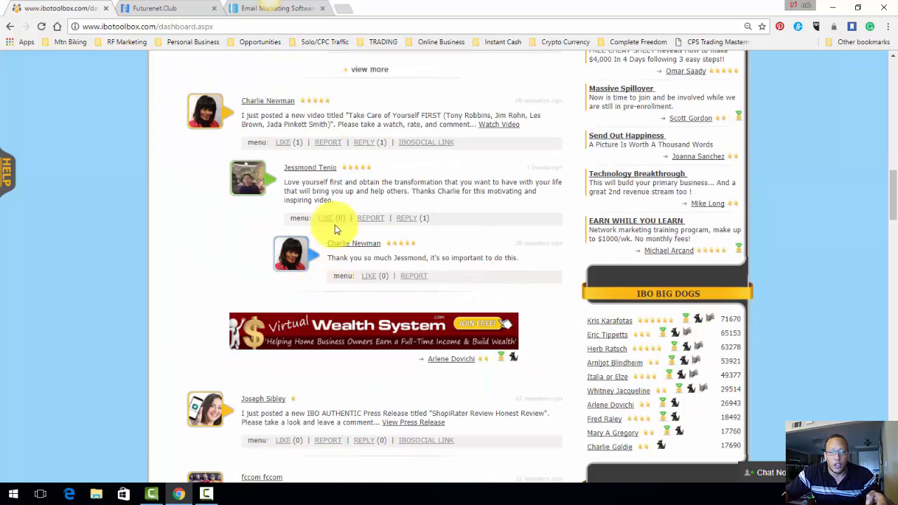
{"action": "scroll", "scroll_direction": "down", "scroll_amount": 3}
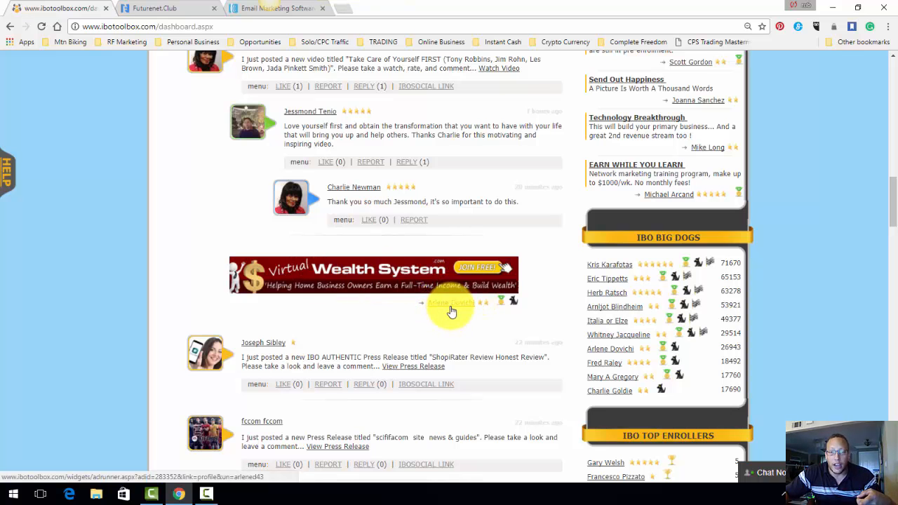
{"action": "scroll", "scroll_direction": "up", "scroll_amount": 3}
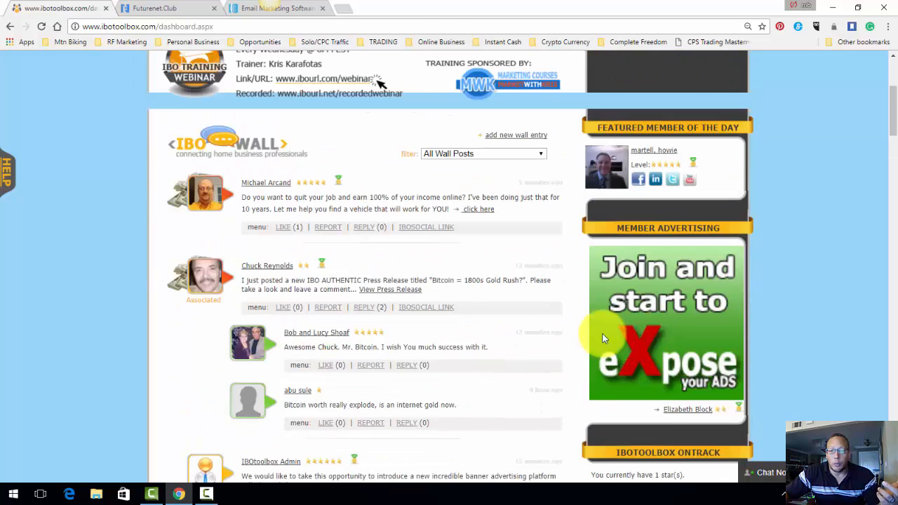
{"action": "scroll", "scroll_direction": "down", "scroll_amount": 3}
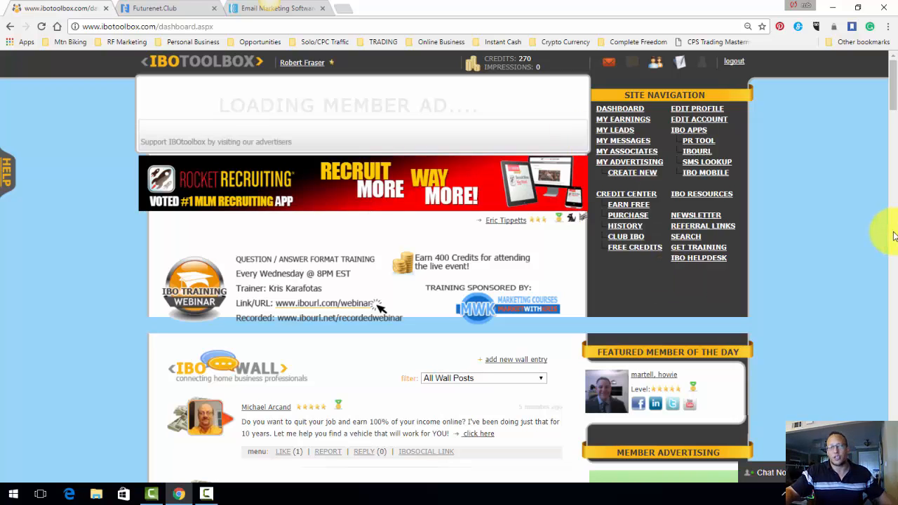
{"action": "mouse_move", "coordinate": [811, 186]}
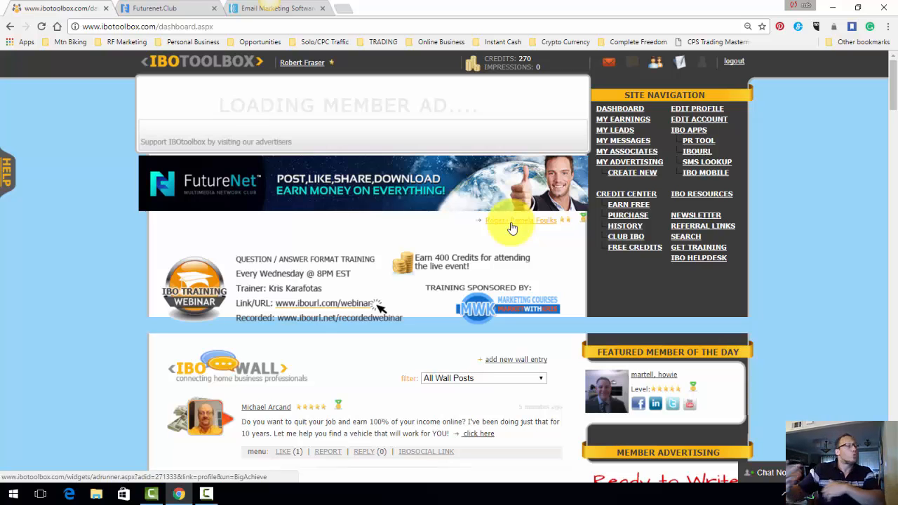
{"action": "mouse_move", "coordinate": [522, 321]}
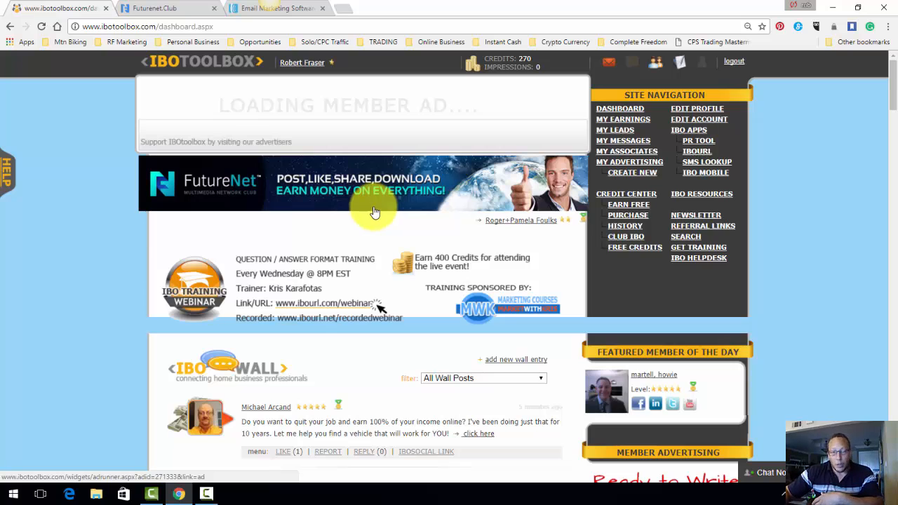
{"action": "mouse_move", "coordinate": [358, 184]}
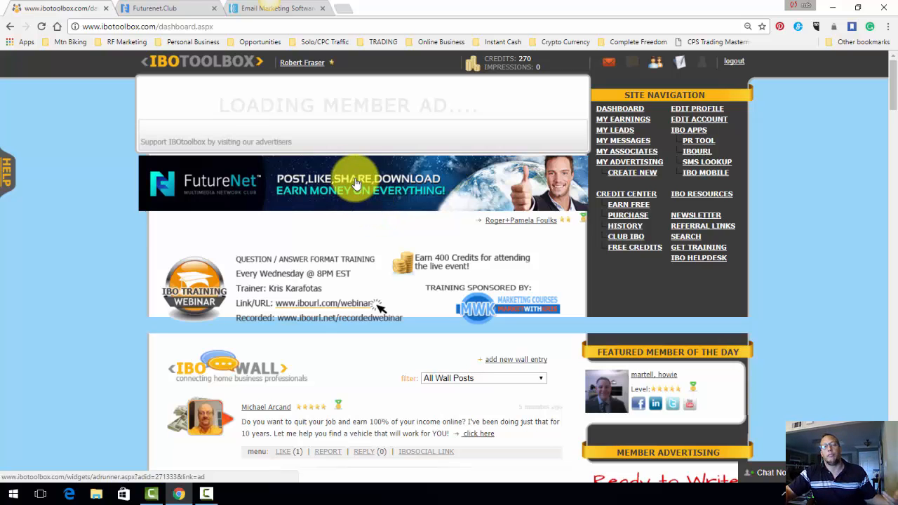
{"action": "mouse_move", "coordinate": [344, 168]}
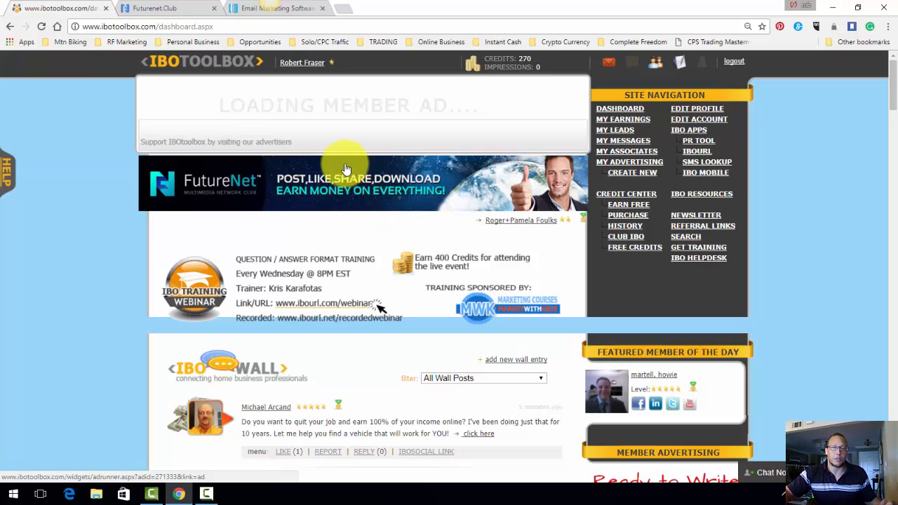